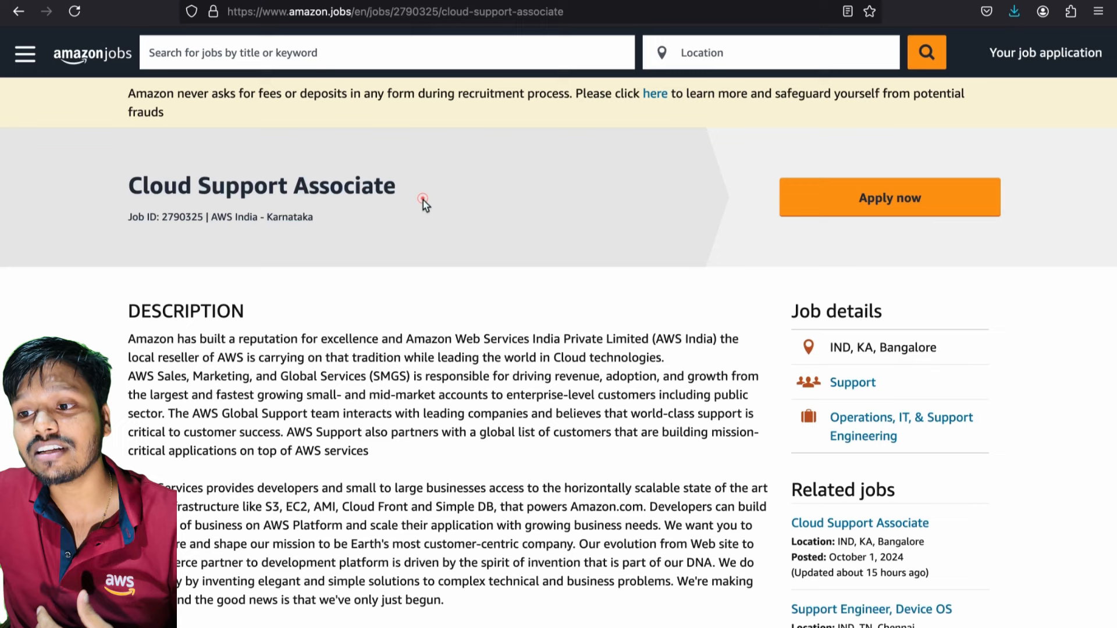
mouse_move(423, 199)
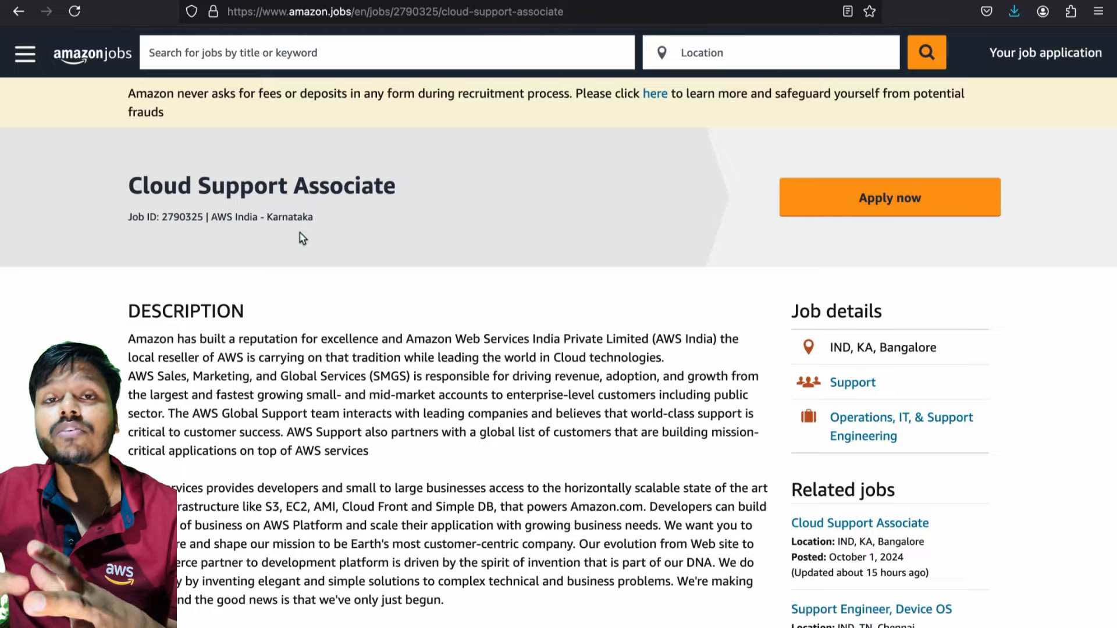
scroll(down, 3)
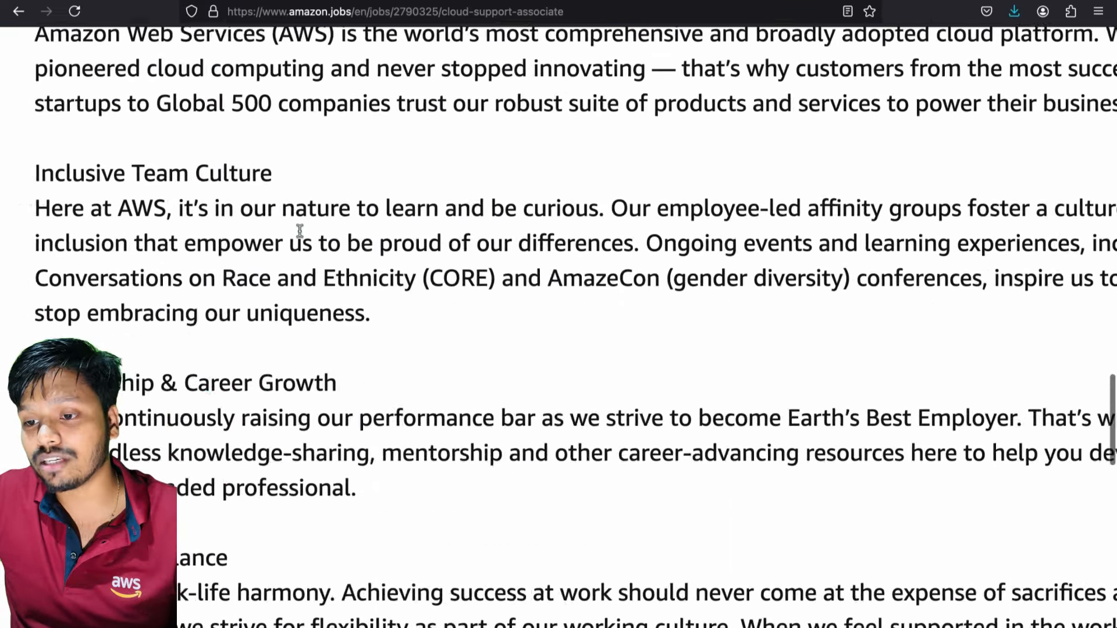
scroll(down, 3)
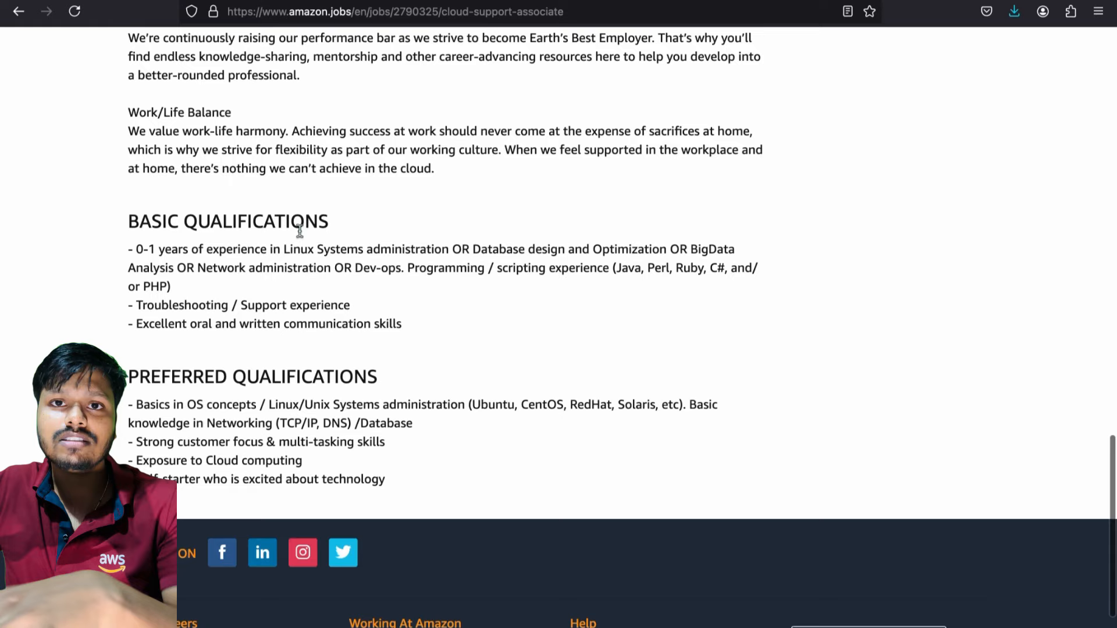
scroll(down, 3)
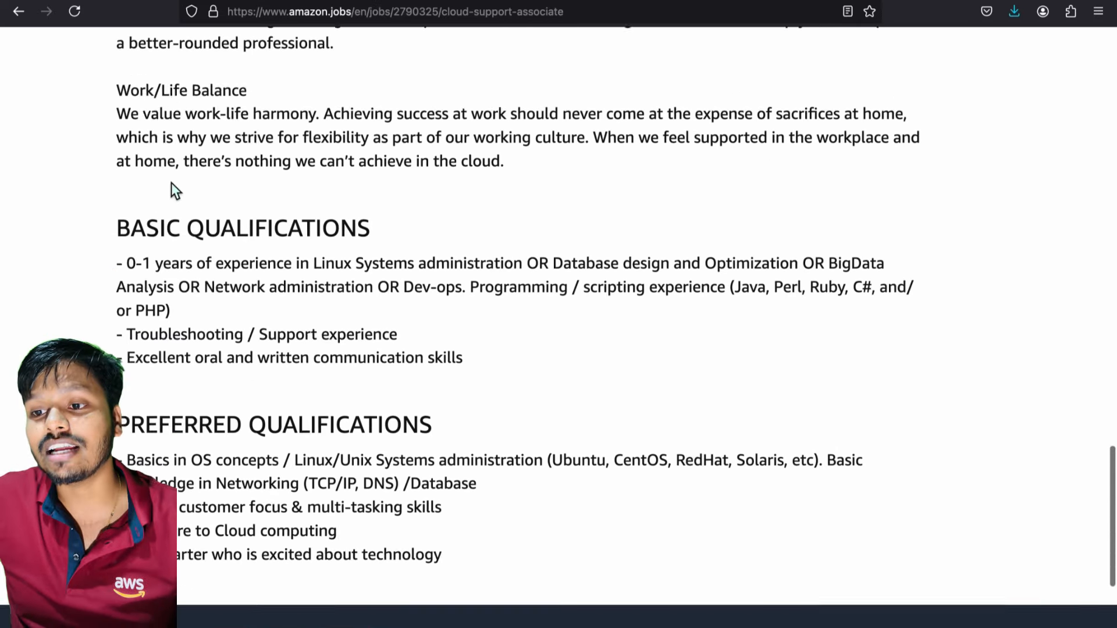
scroll(down, 3)
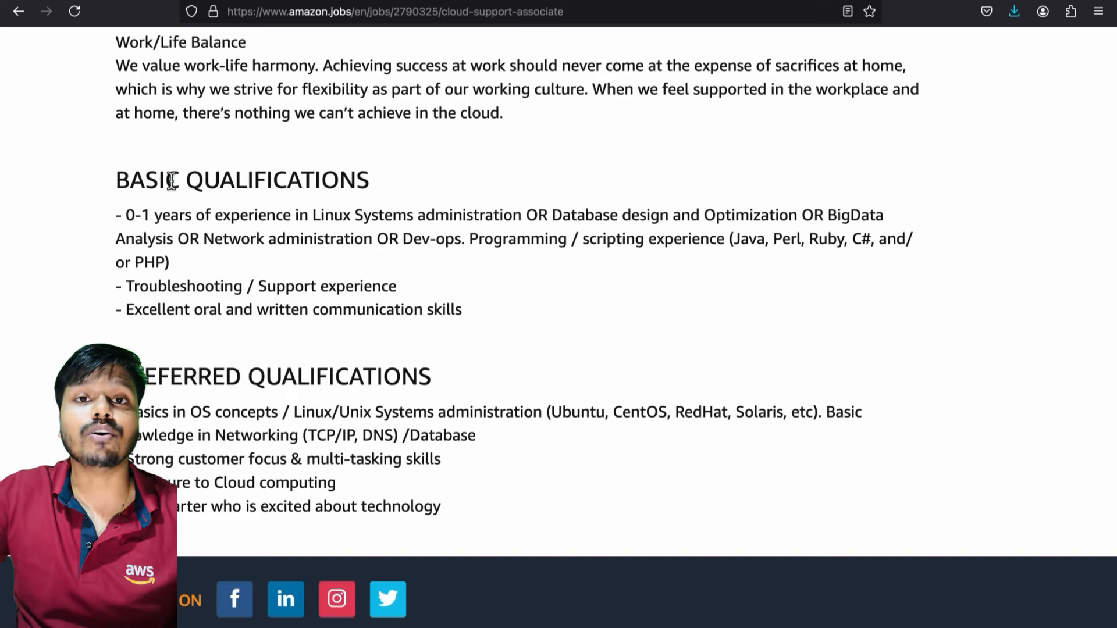
scroll(down, 3)
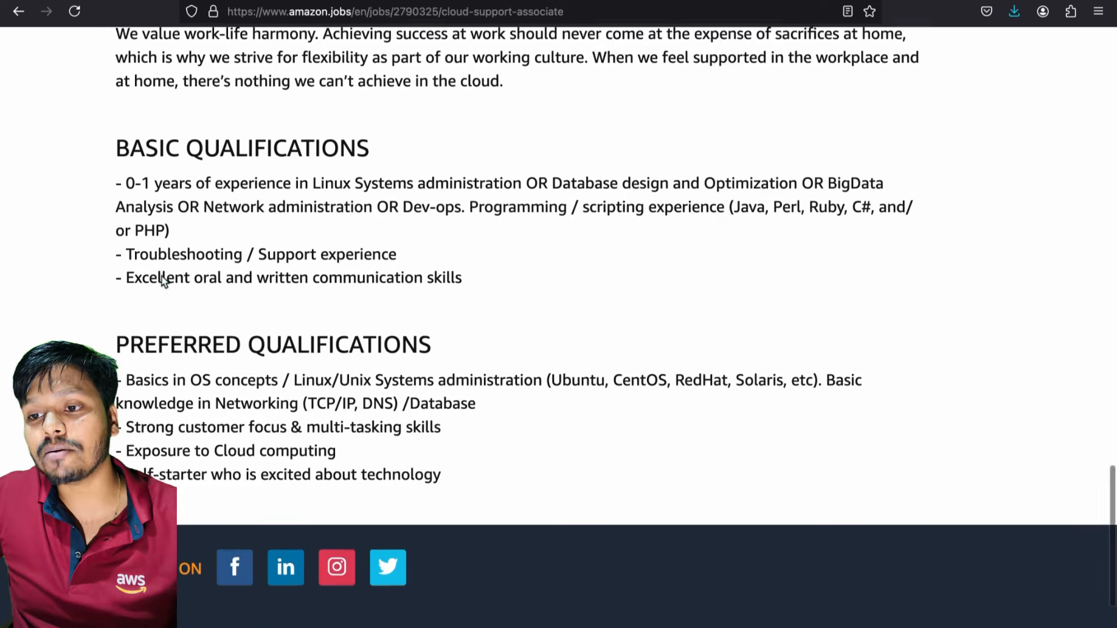
scroll(down, 3)
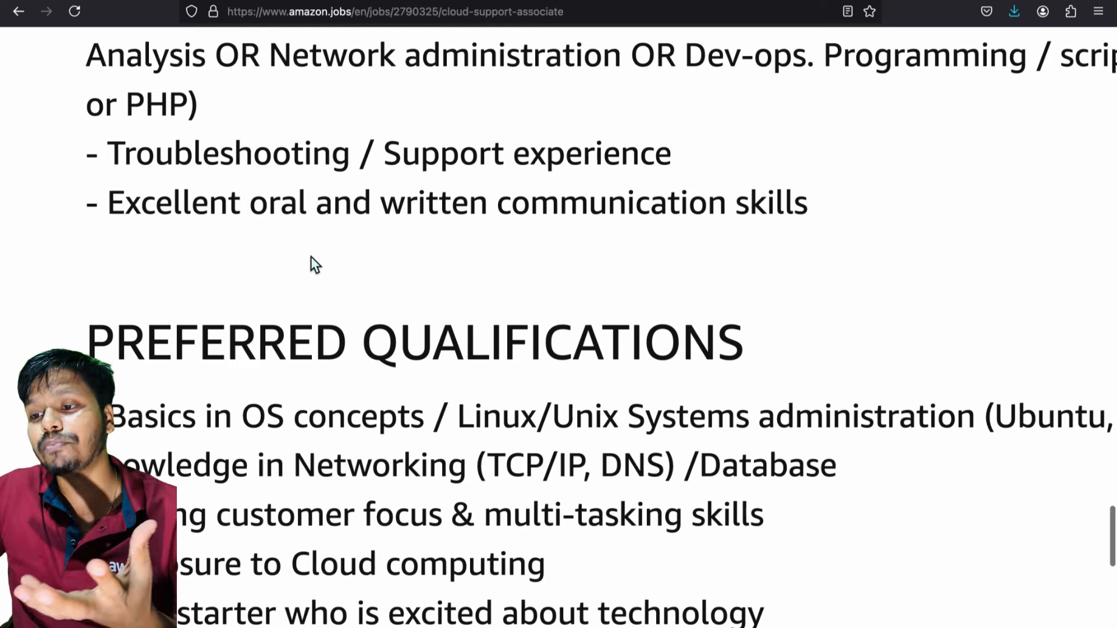
scroll(down, 3)
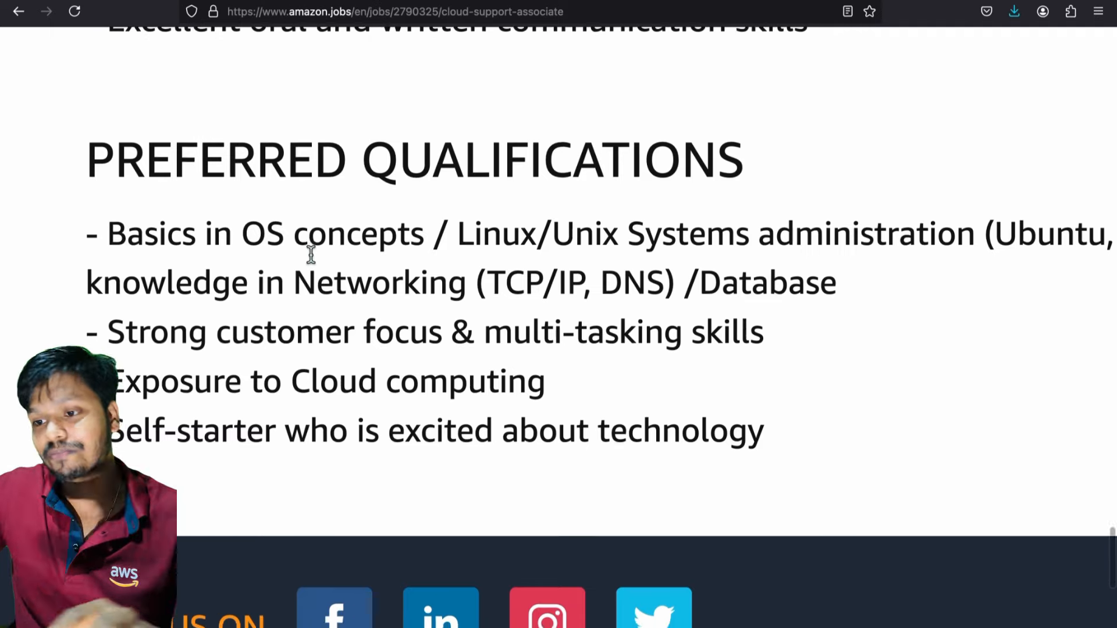
scroll(down, 3)
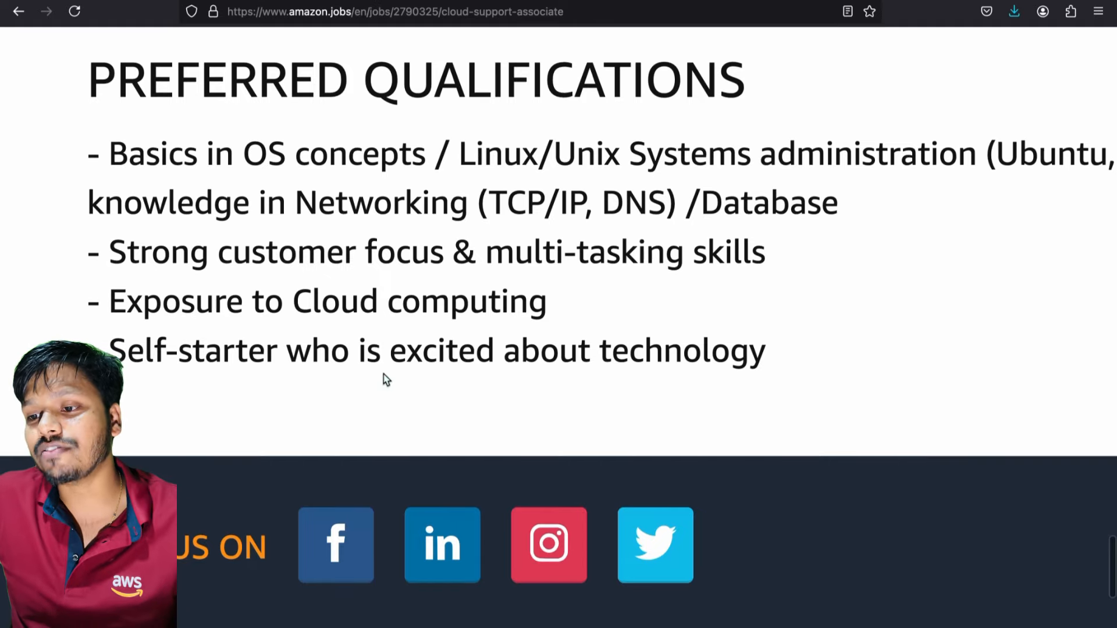
scroll(up, 3)
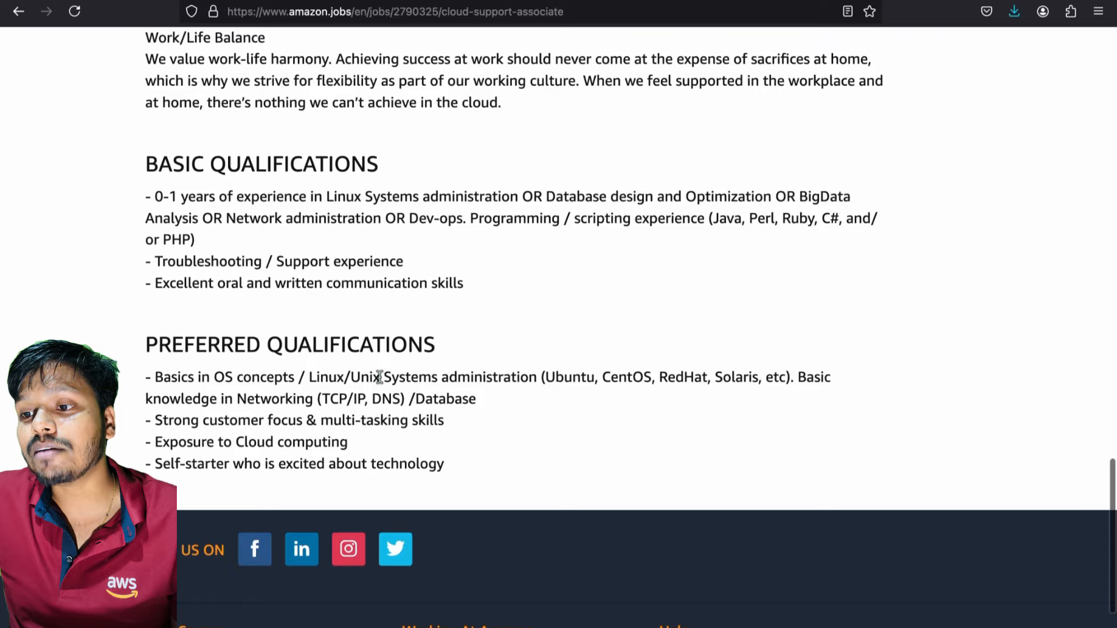
scroll(down, 3)
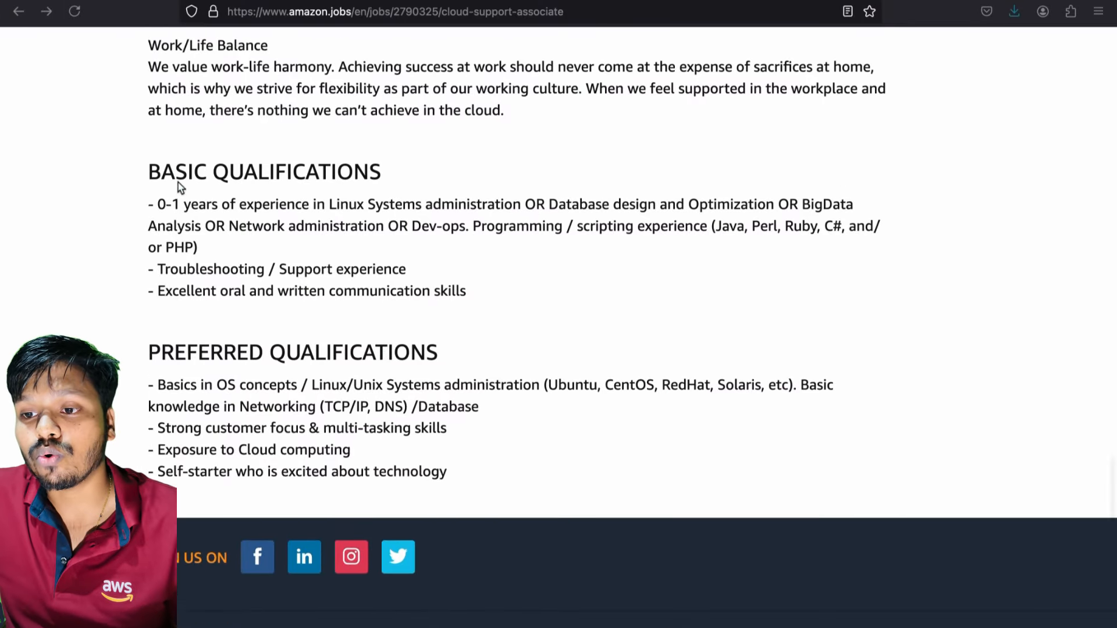
scroll(up, 3)
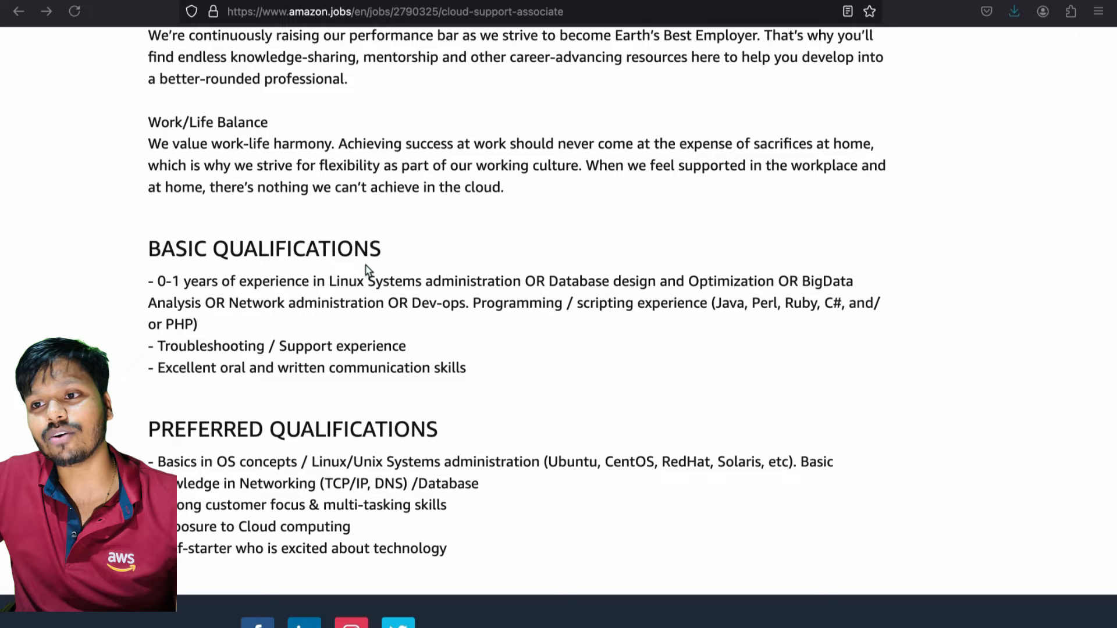
scroll(up, 3)
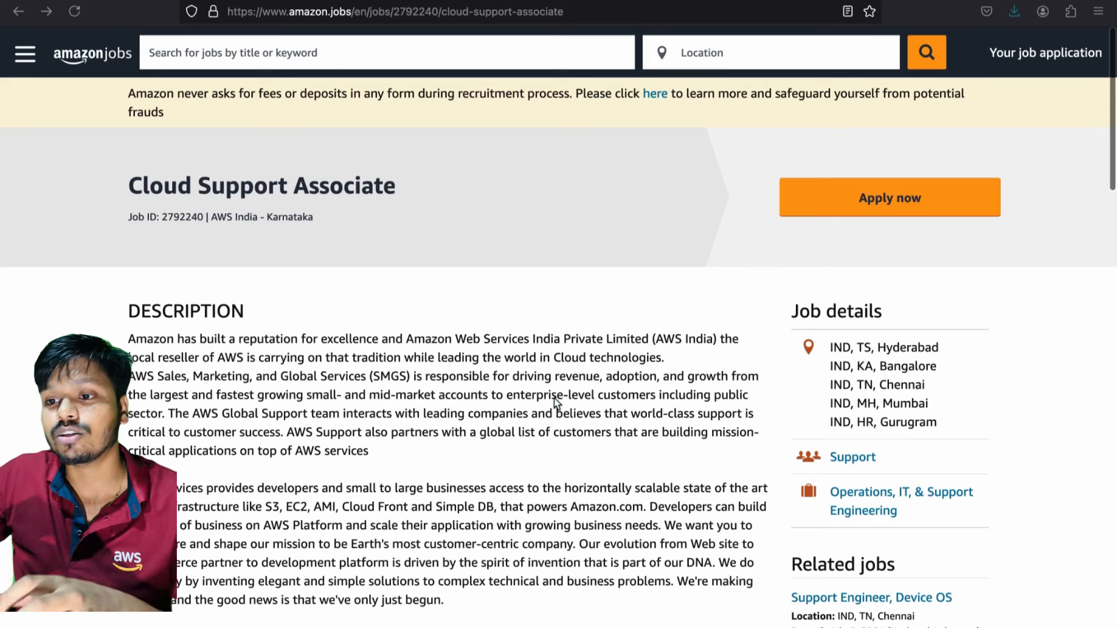
scroll(down, 3)
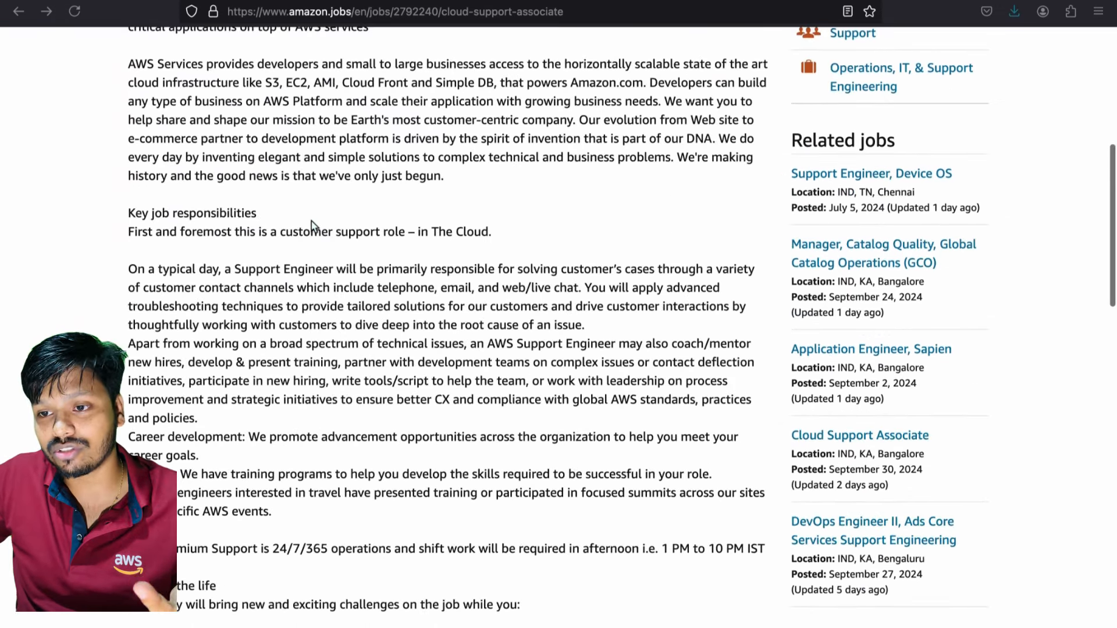
scroll(down, 3)
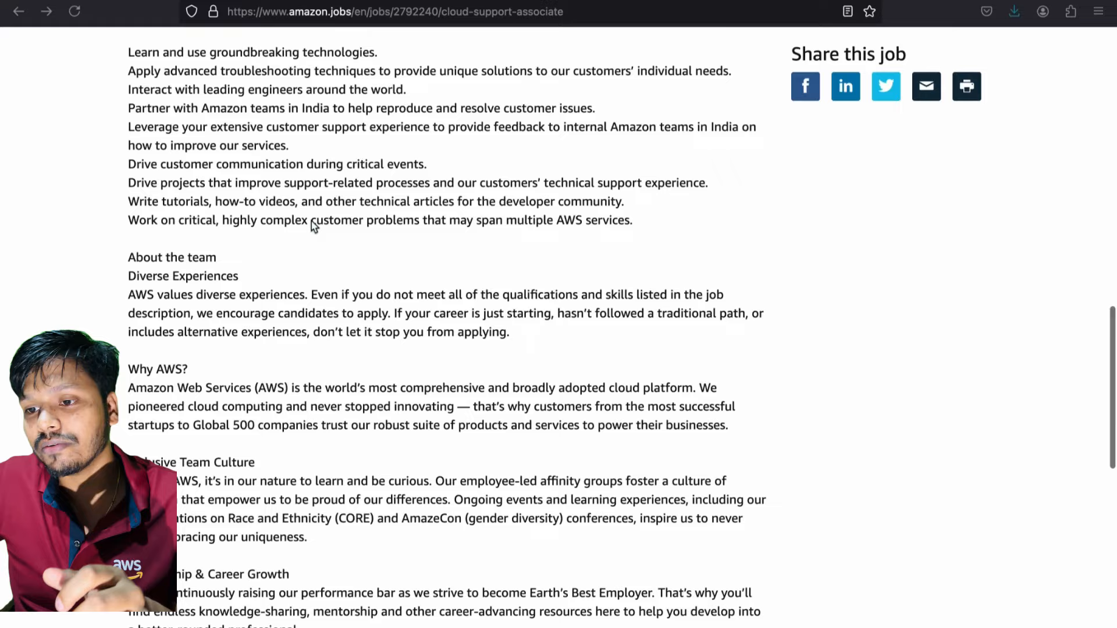
scroll(down, 3)
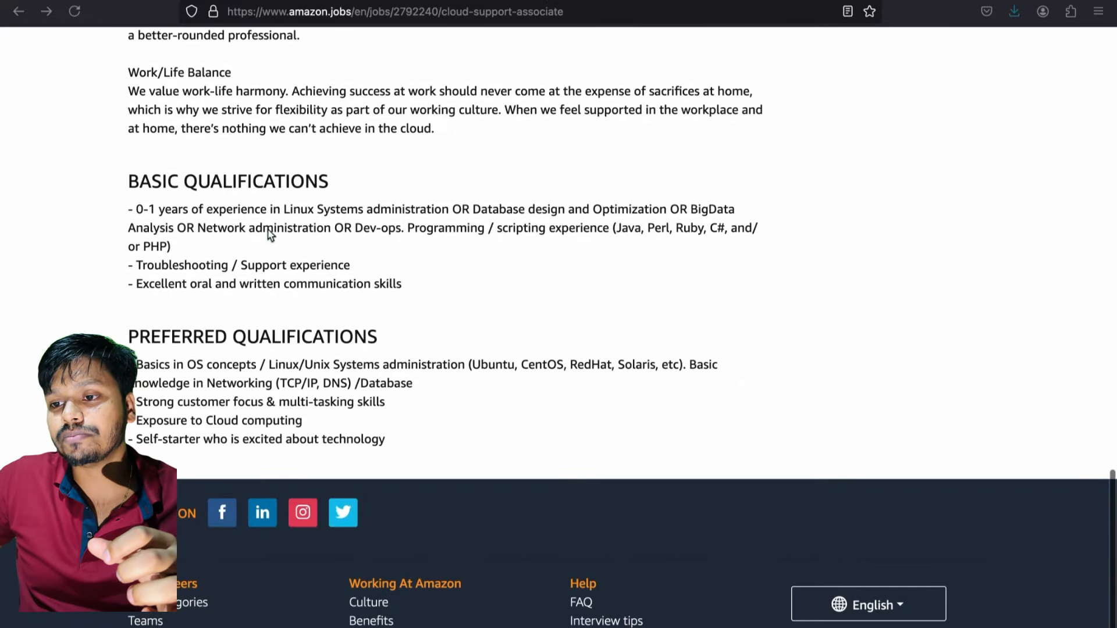